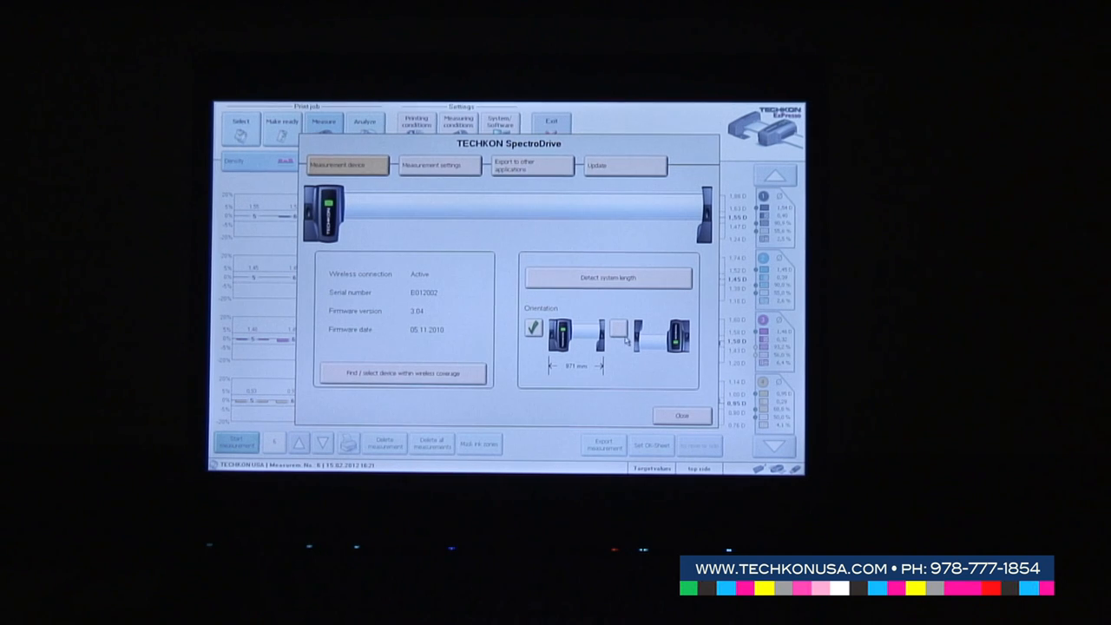
# Show the measurement settings with density ISO T, absolute white and D50, 2°, CIELAB colorimetry
pyautogui.click(618, 328)
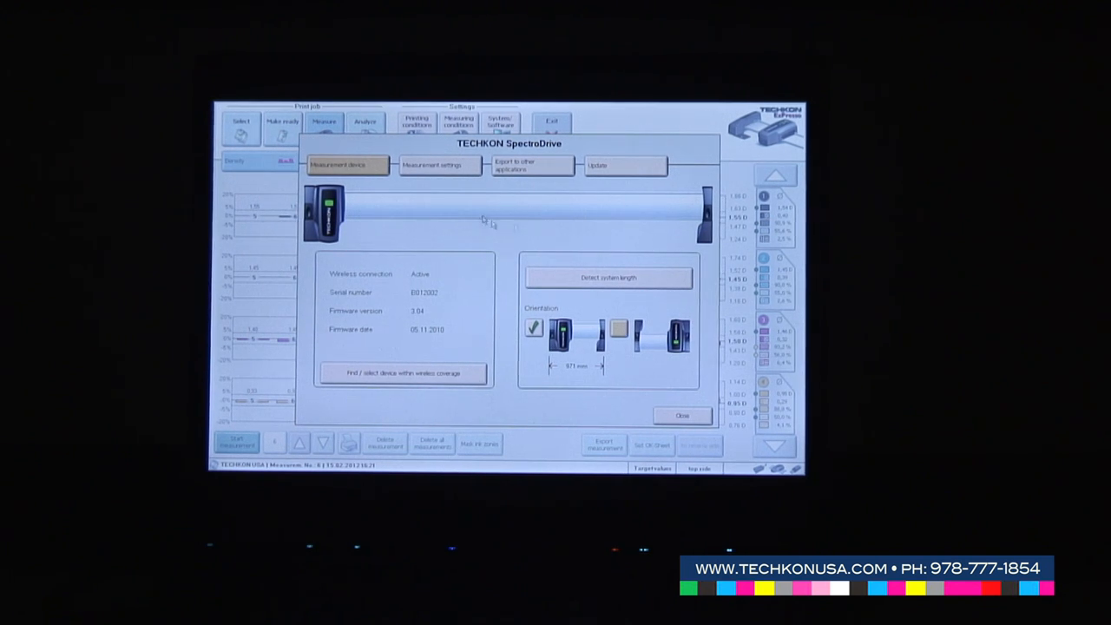
pyautogui.click(439, 165)
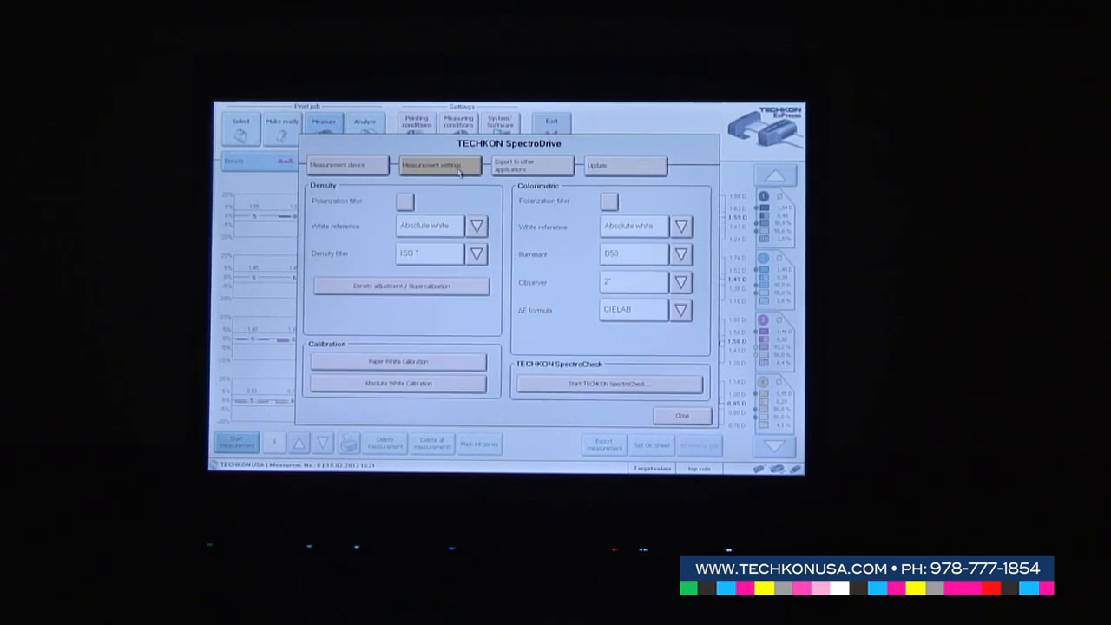
pyautogui.moveTo(455, 208)
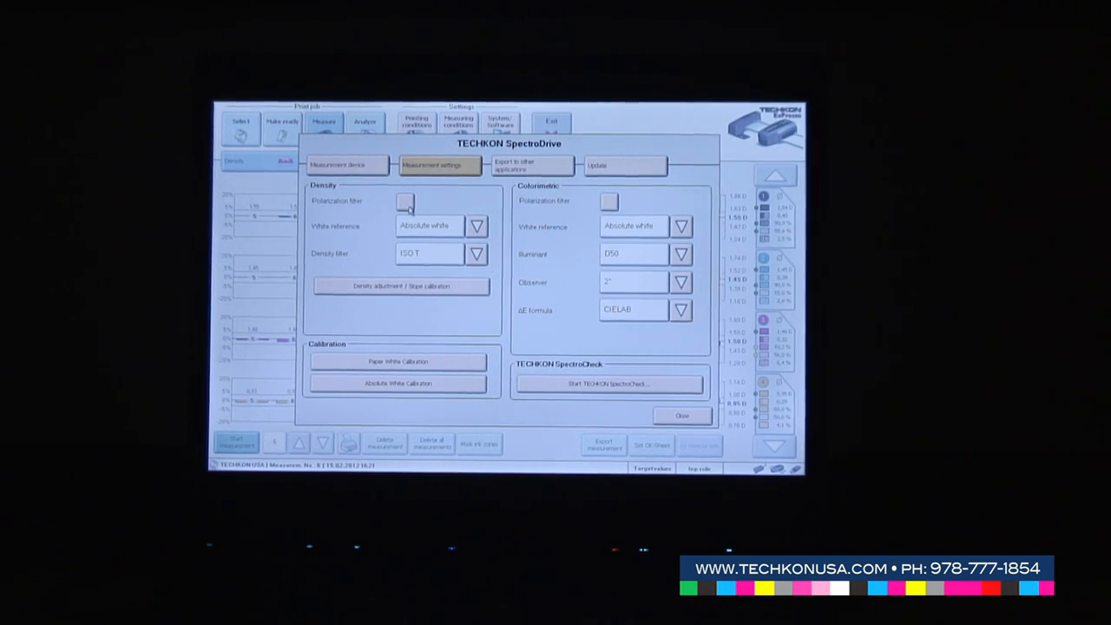
pyautogui.click(405, 202)
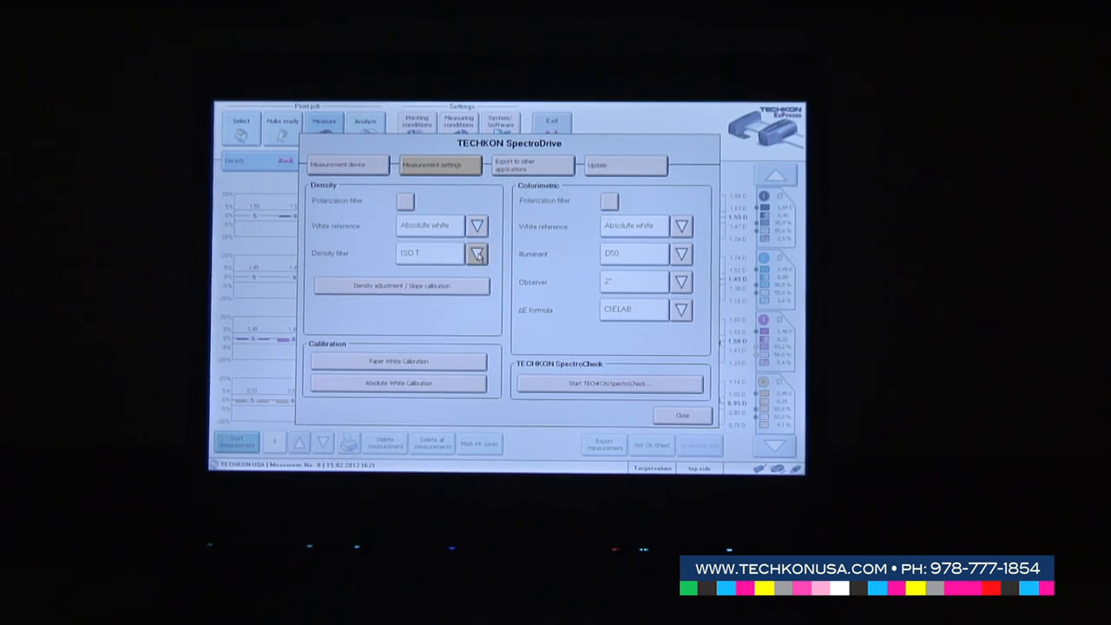
pyautogui.click(681, 254)
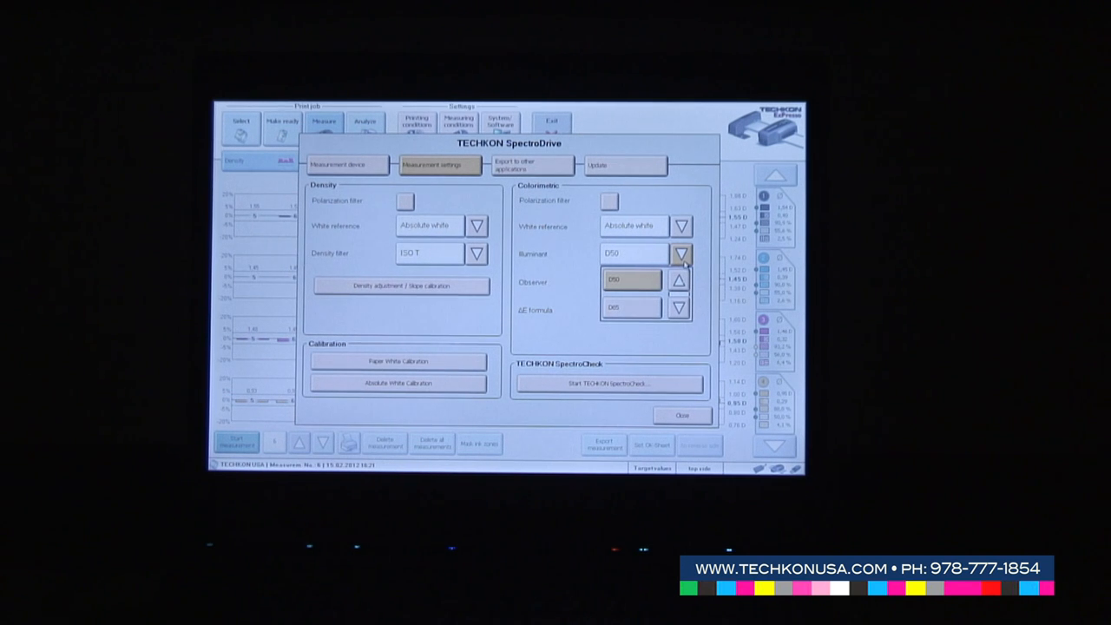
pyautogui.click(682, 281)
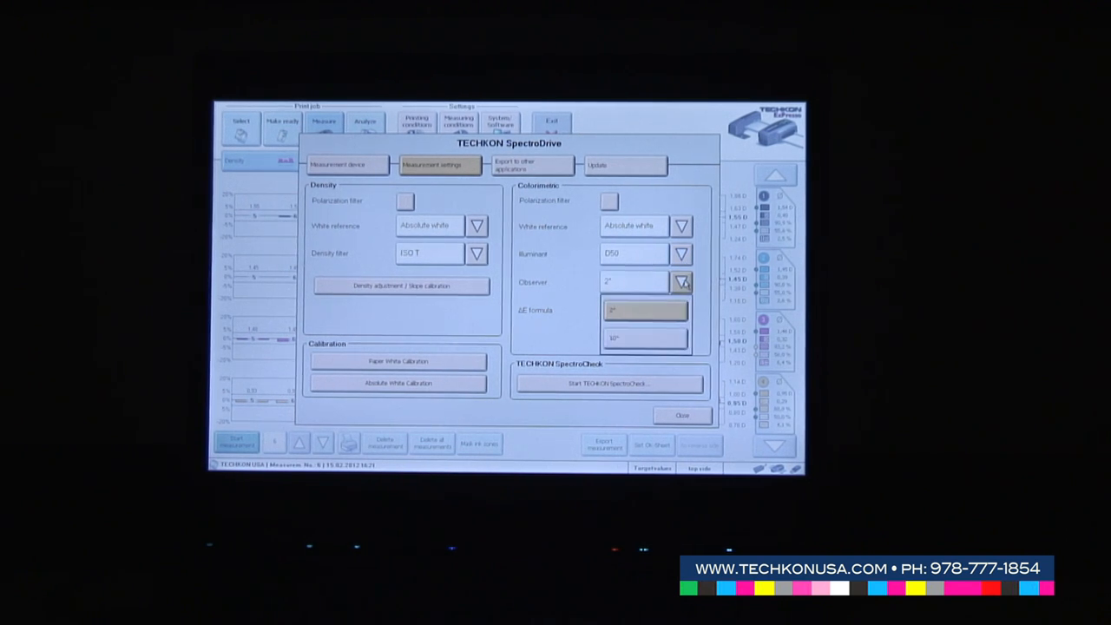